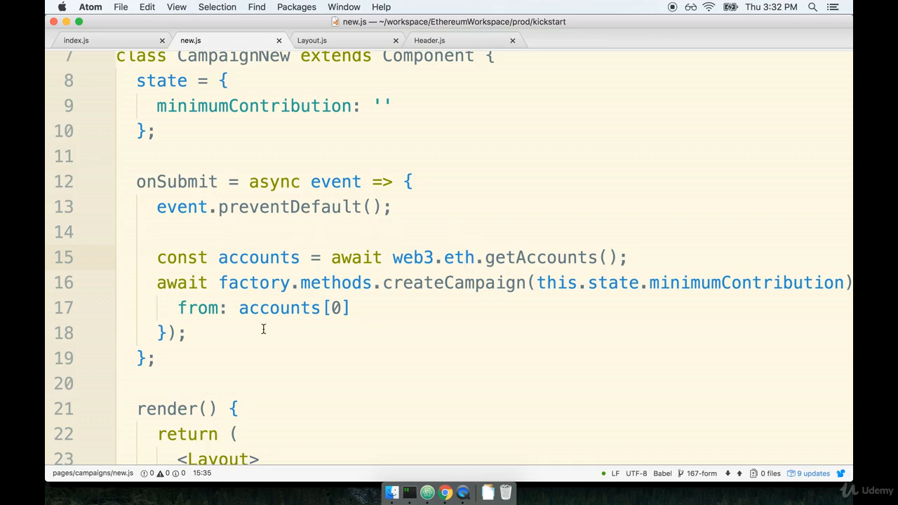
{"action": "mouse_move", "coordinate": [414, 287]}
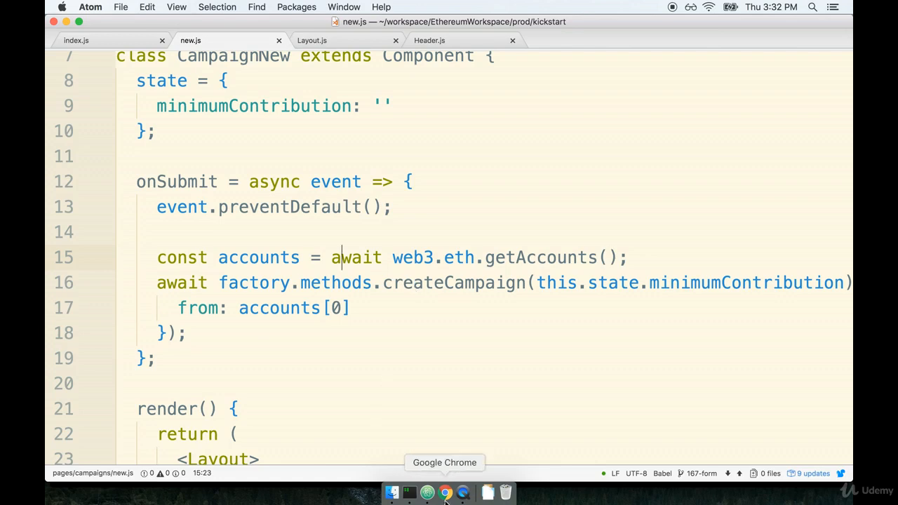
Switch from Atom to Chrome and reload the localhost:3000/campaigns/new page
{"action": "left_click", "coordinate": [445, 492]}
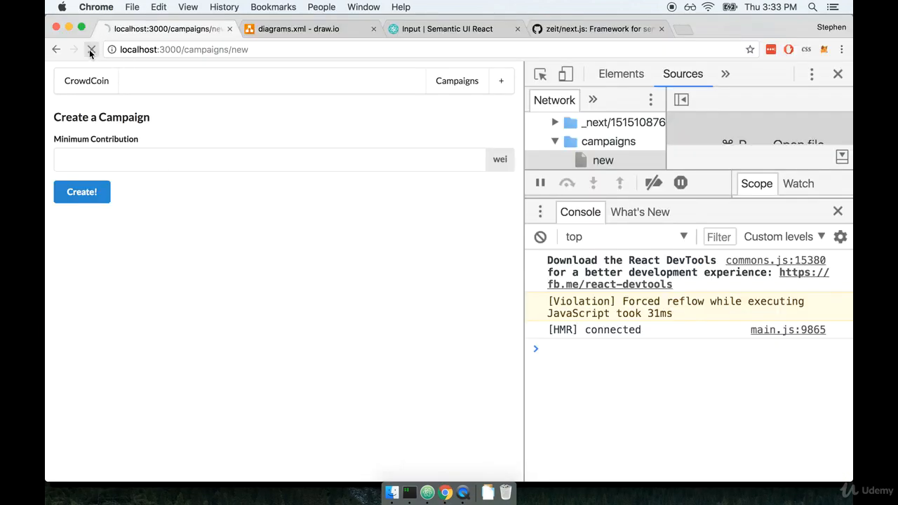
{"action": "left_click", "coordinate": [90, 49]}
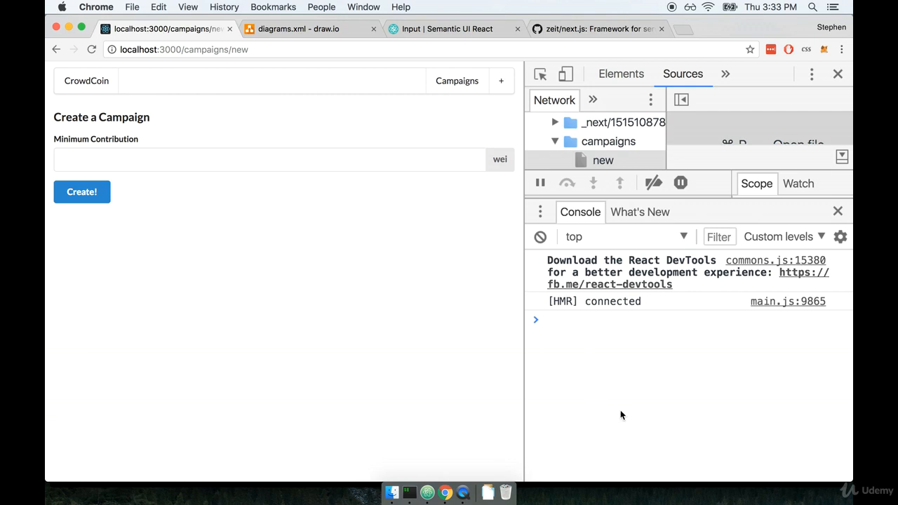
{"action": "mouse_move", "coordinate": [91, 69]}
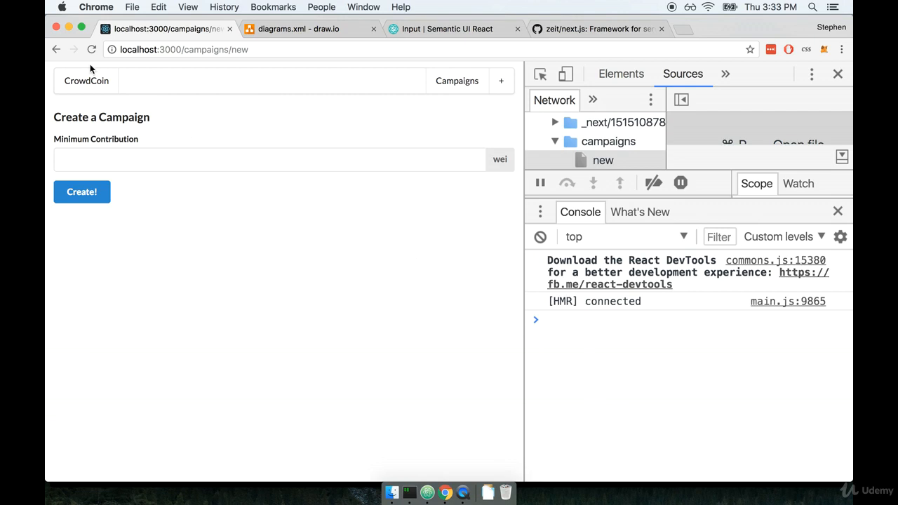
{"action": "mouse_move", "coordinate": [399, 329]}
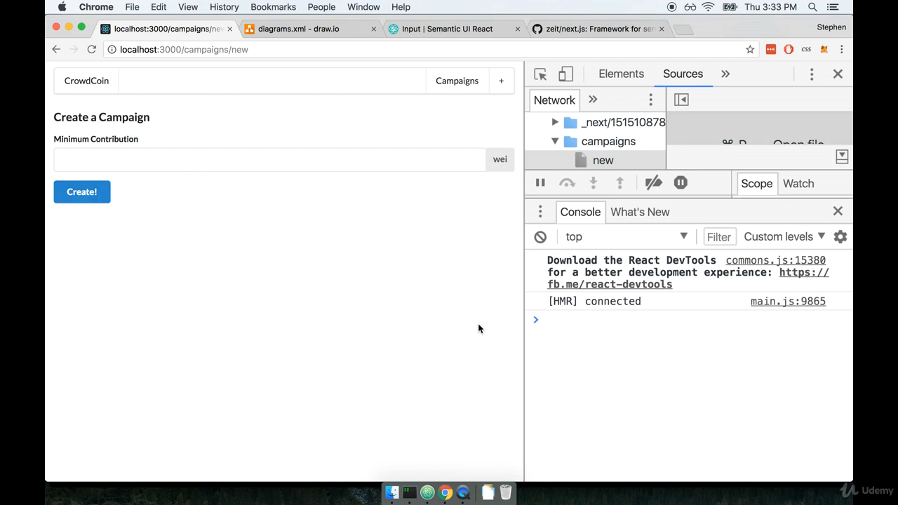
{"action": "mouse_move", "coordinate": [508, 328]}
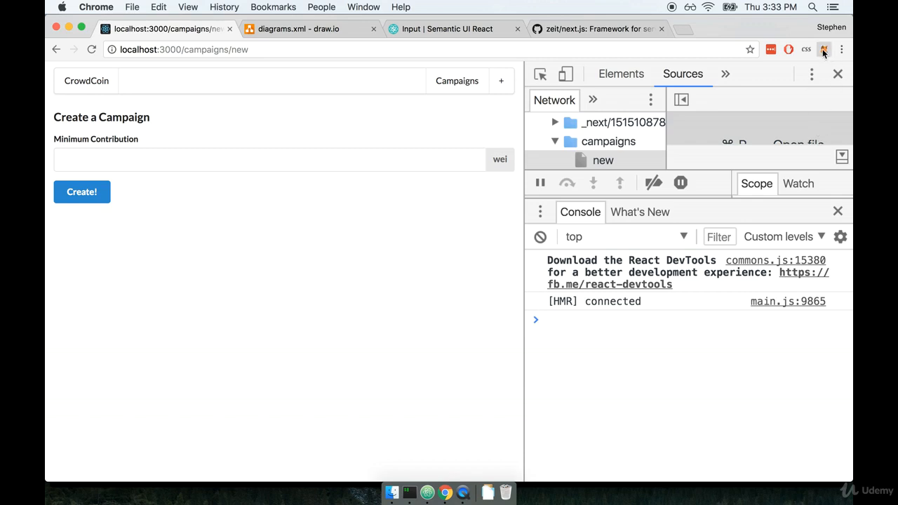
{"action": "left_click", "coordinate": [823, 49]}
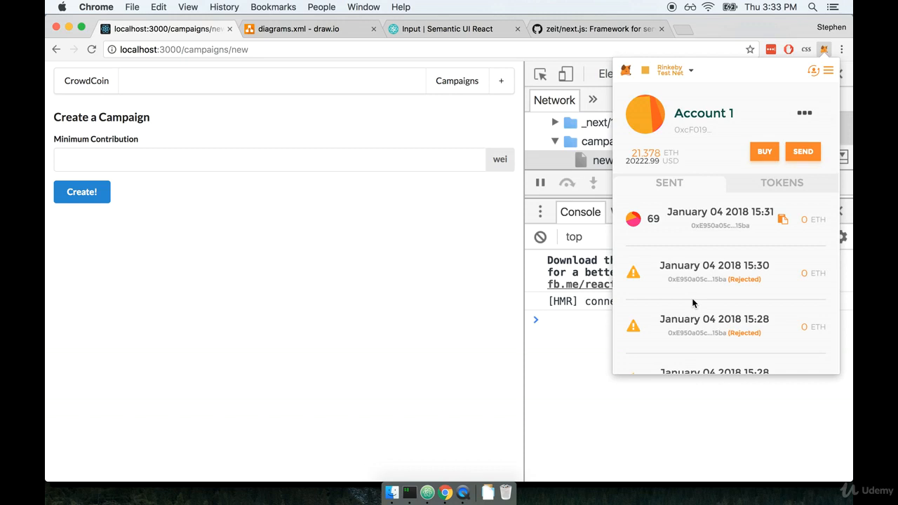
{"action": "mouse_move", "coordinate": [629, 160]}
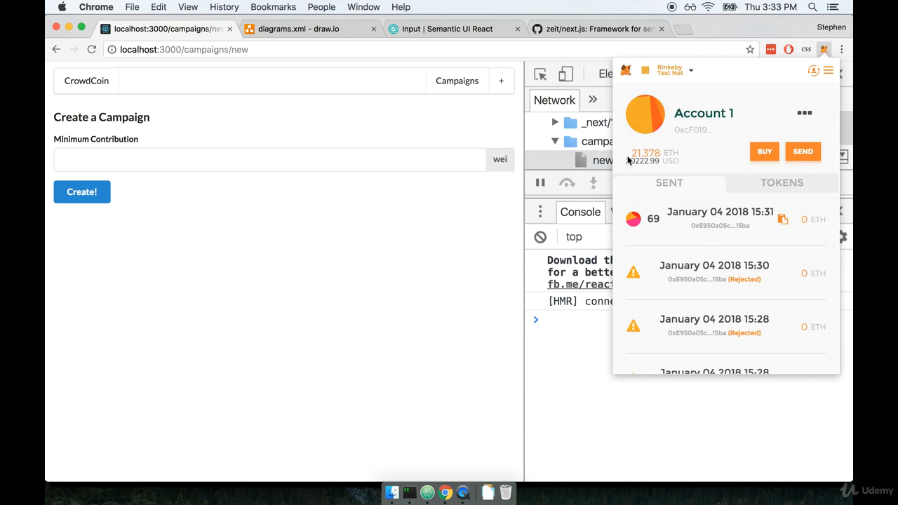
{"action": "mouse_move", "coordinate": [703, 197]}
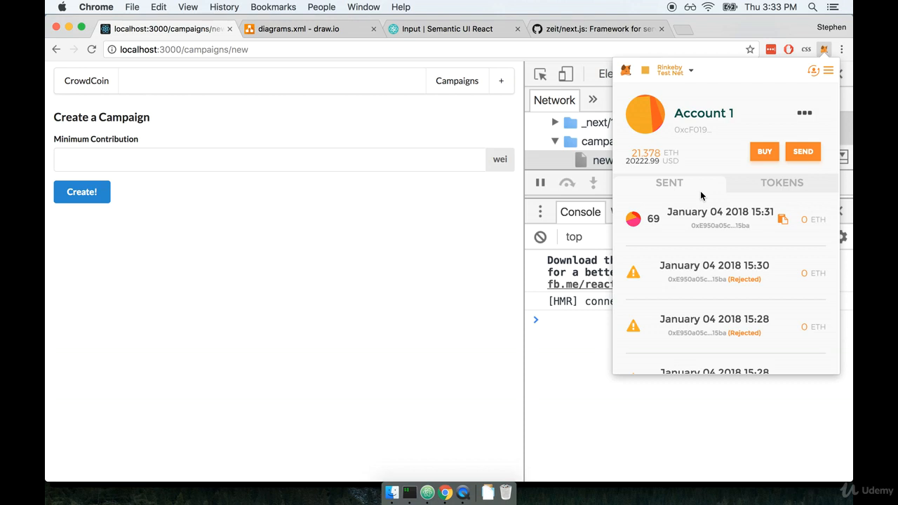
{"action": "mouse_move", "coordinate": [340, 313]}
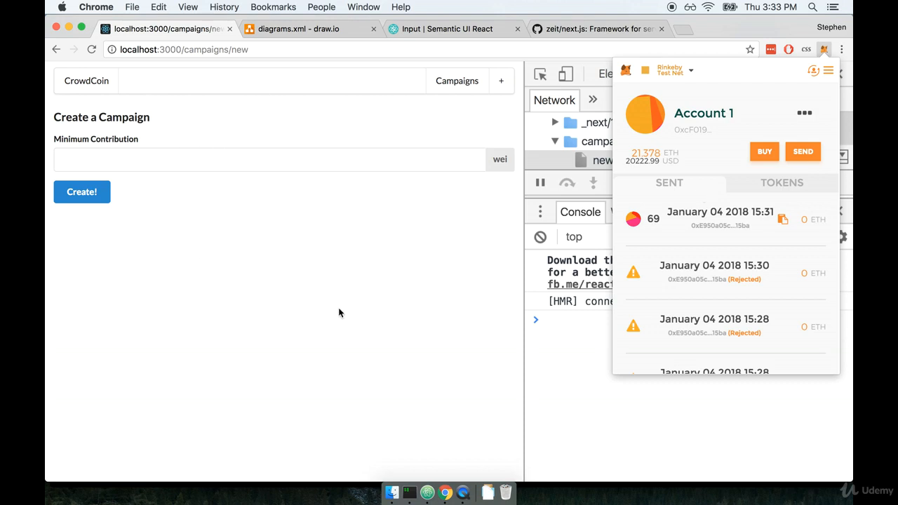
{"action": "mouse_move", "coordinate": [595, 430]}
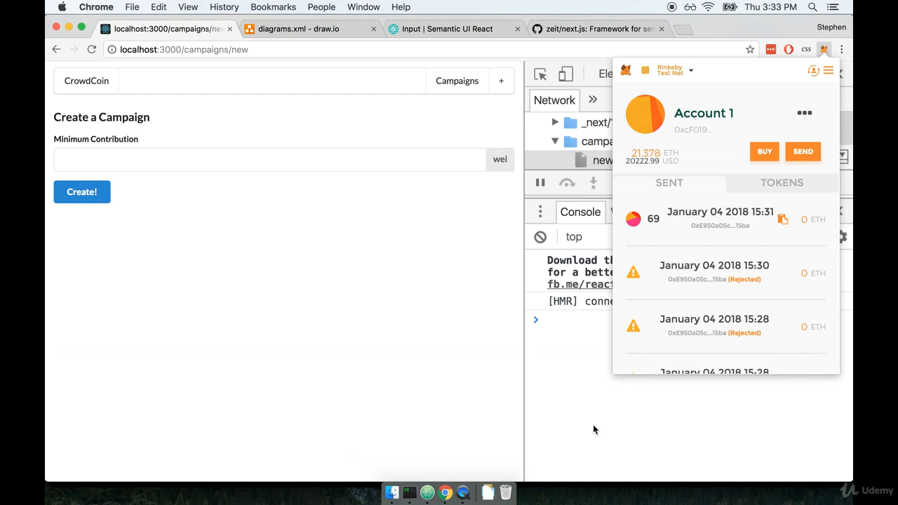
{"action": "mouse_move", "coordinate": [658, 106]}
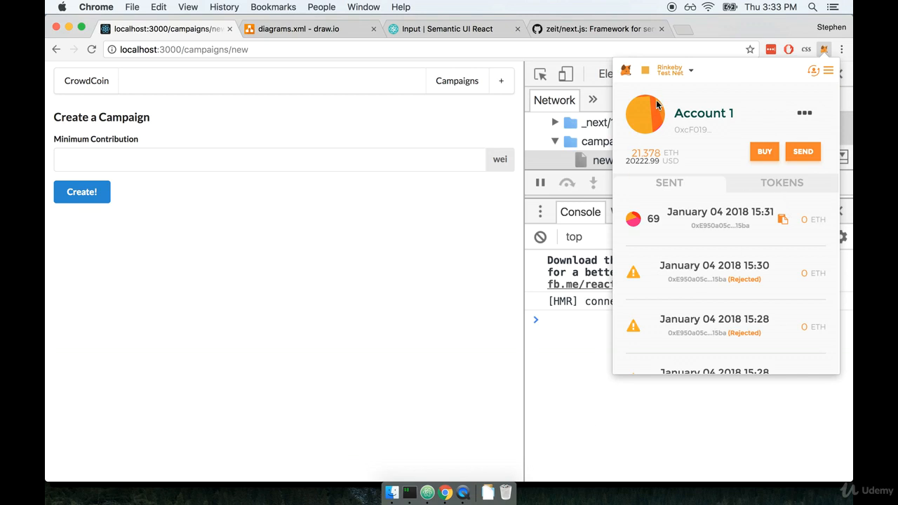
{"action": "left_click", "coordinate": [671, 70]}
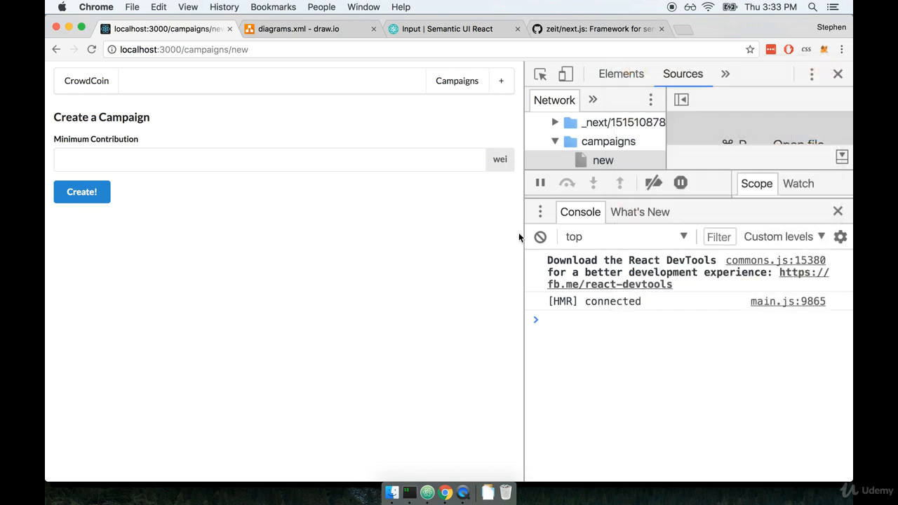
Submit a minimum contribution of 100 and reject the MetaMask transaction, producing the user-denied signature error
{"action": "type", "text": "100"}
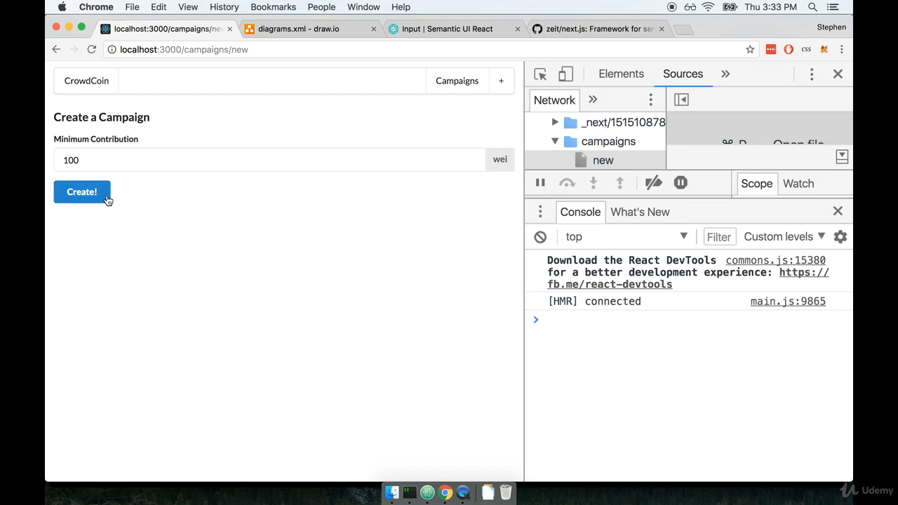
{"action": "left_click", "coordinate": [81, 191]}
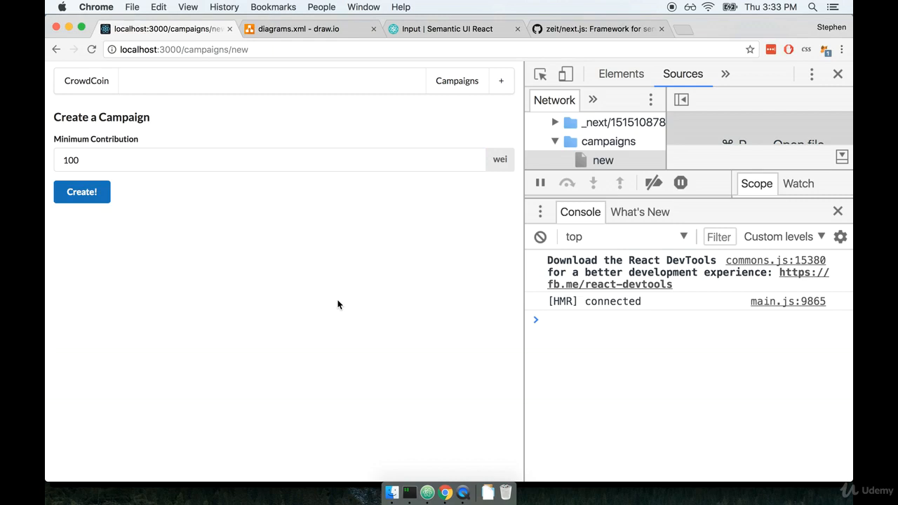
{"action": "left_click", "coordinate": [81, 191]}
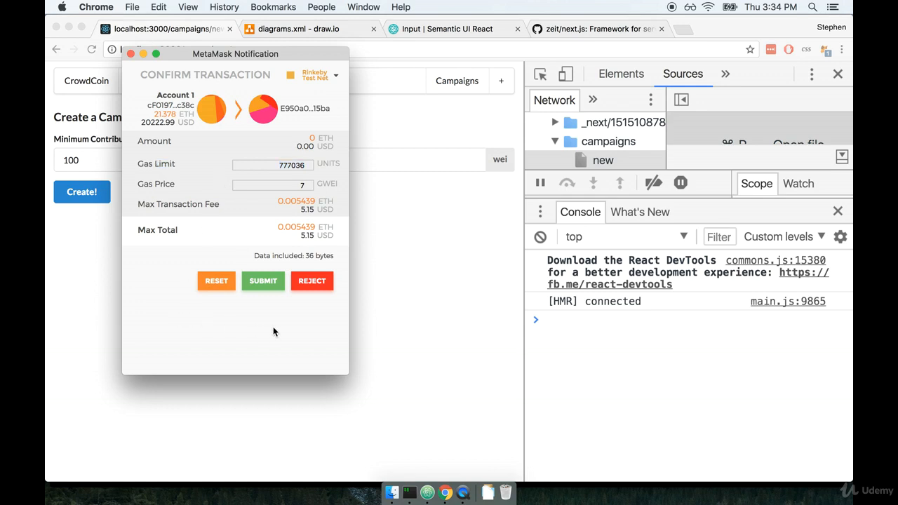
{"action": "mouse_move", "coordinate": [314, 370]}
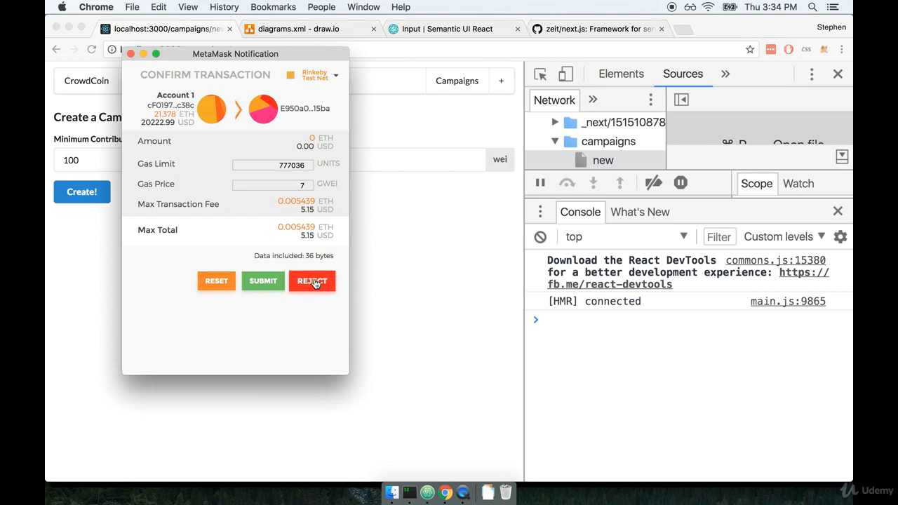
{"action": "left_click", "coordinate": [311, 281]}
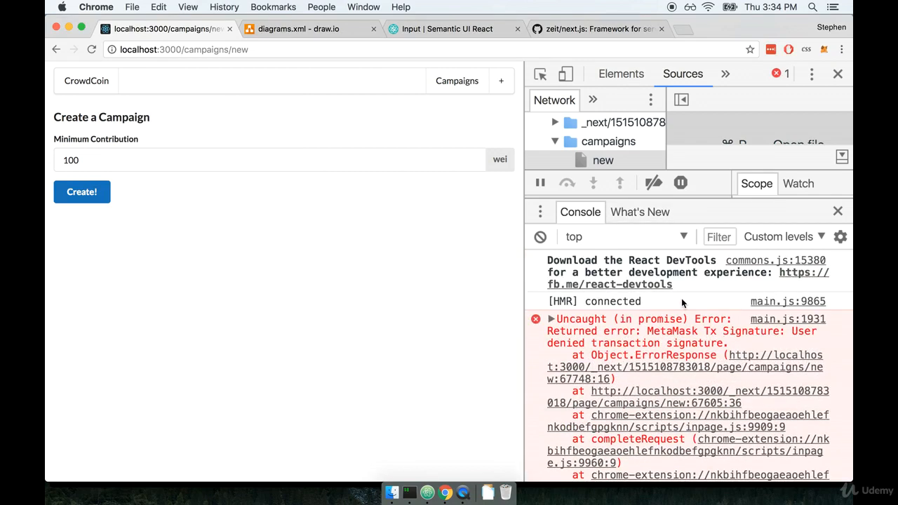
{"action": "mouse_move", "coordinate": [587, 356]}
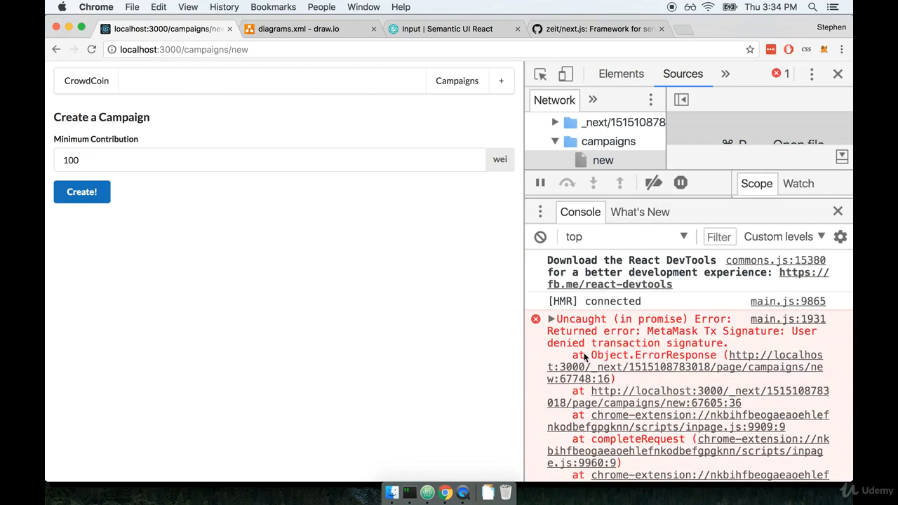
Clear the console, submit gibberish 'alskdfjlkajsdf@#$%^&*()' as Minimum Contribution, and view the BN.js conversion error
{"action": "left_click", "coordinate": [539, 236]}
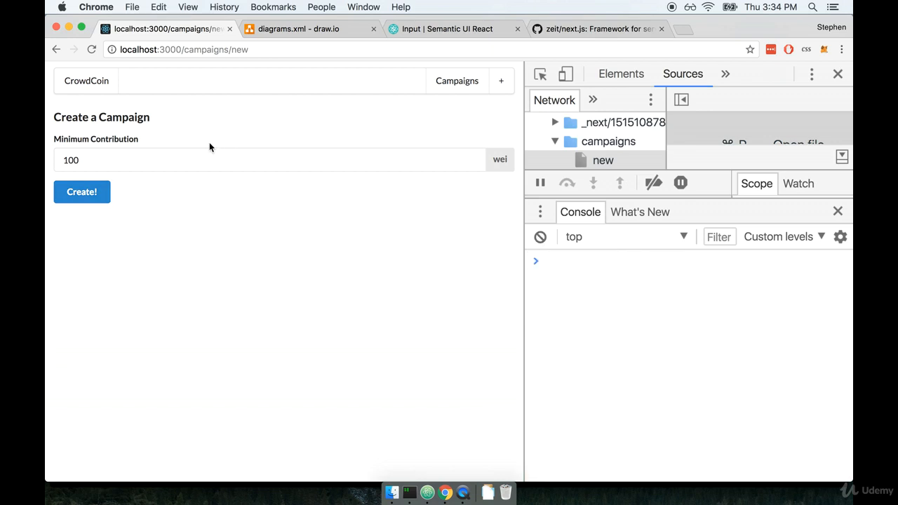
{"action": "left_click", "coordinate": [269, 160]}
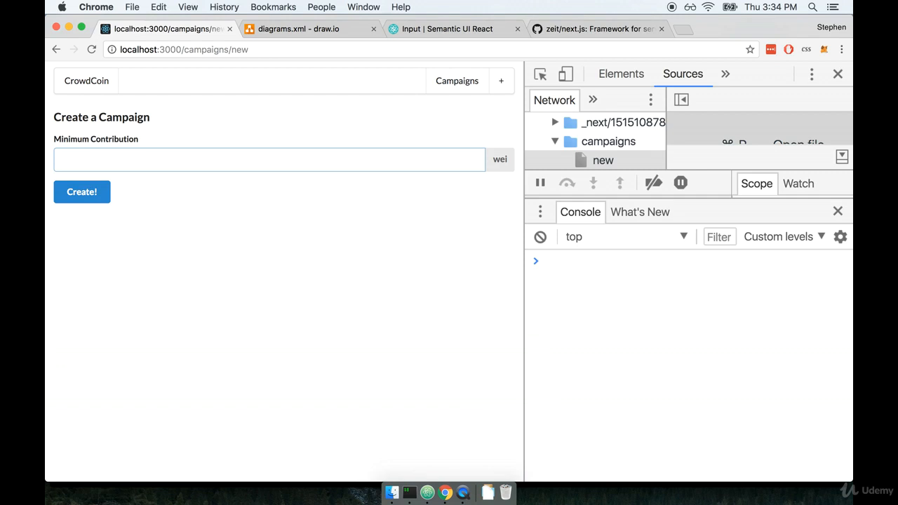
{"action": "type", "text": "alskdfjlkajsdf"}
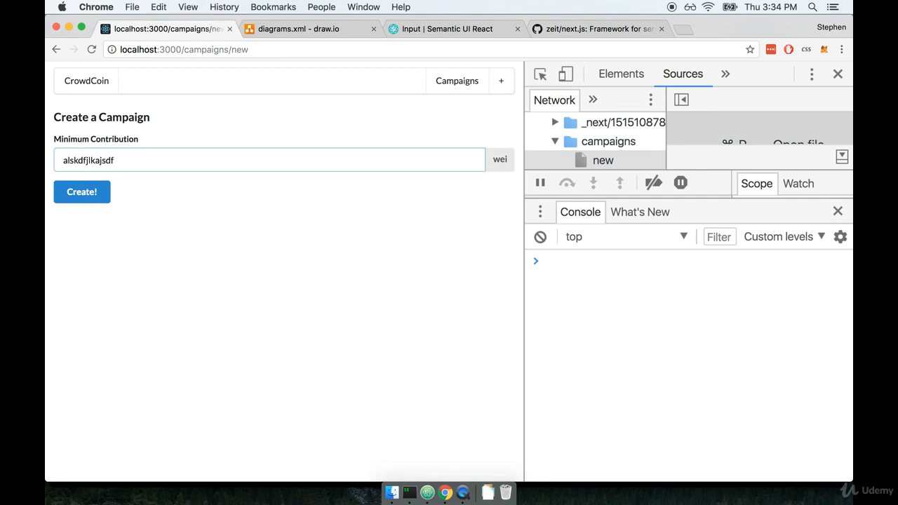
{"action": "type", "text": "@#$%^&*()"}
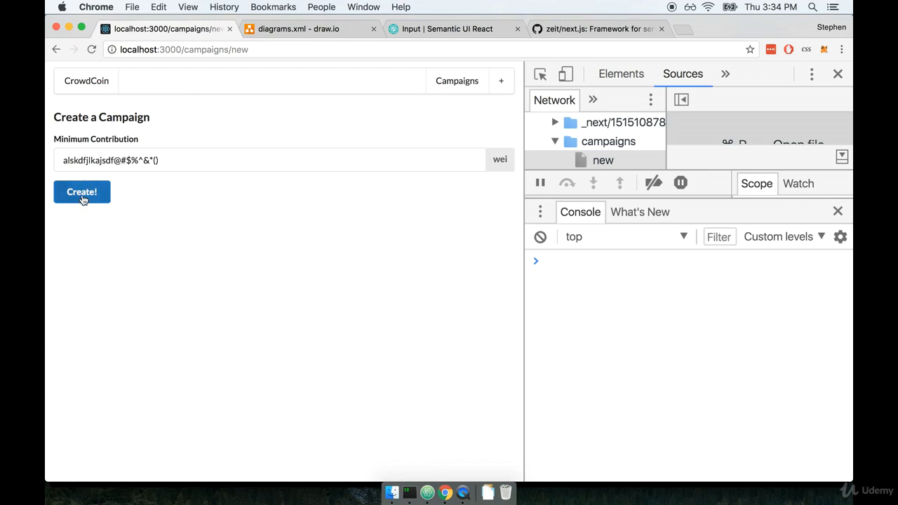
{"action": "left_click", "coordinate": [81, 190]}
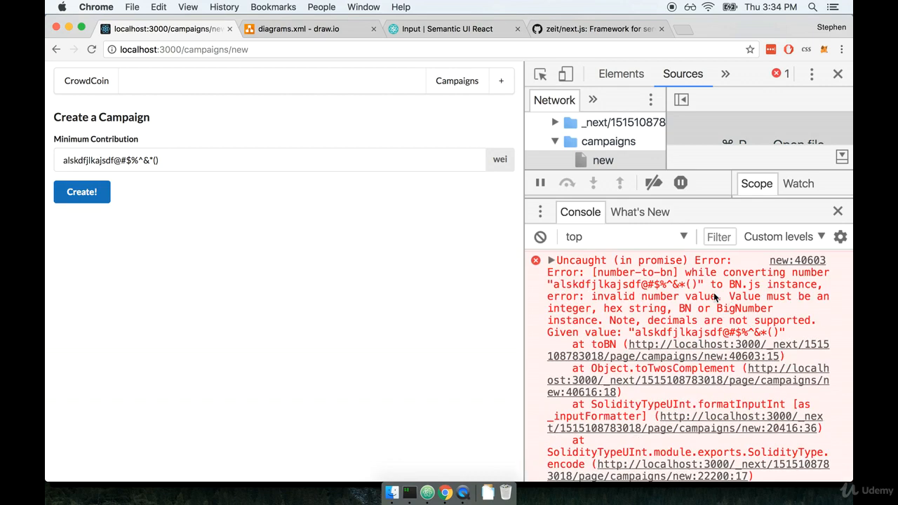
{"action": "left_click_drag", "start_coordinate": [729, 296], "coordinate": [592, 309]}
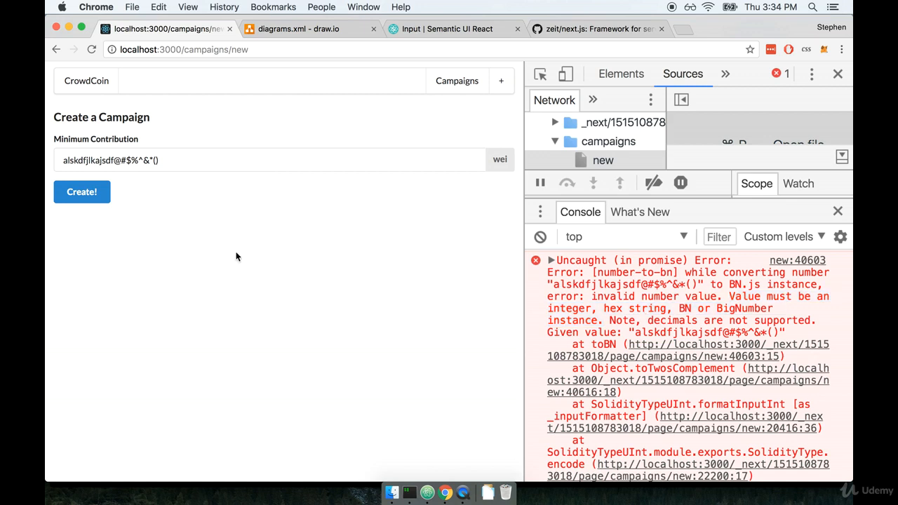
{"action": "mouse_move", "coordinate": [271, 223]}
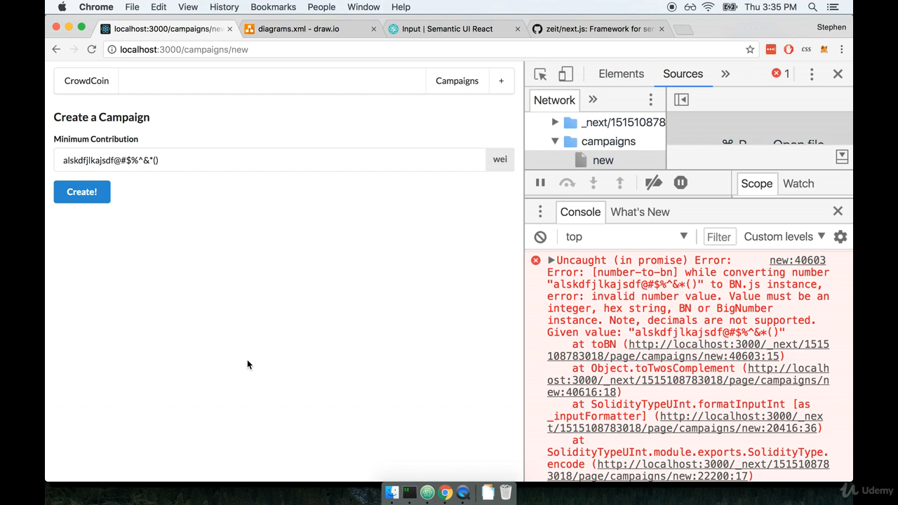
{"action": "mouse_move", "coordinate": [651, 270]}
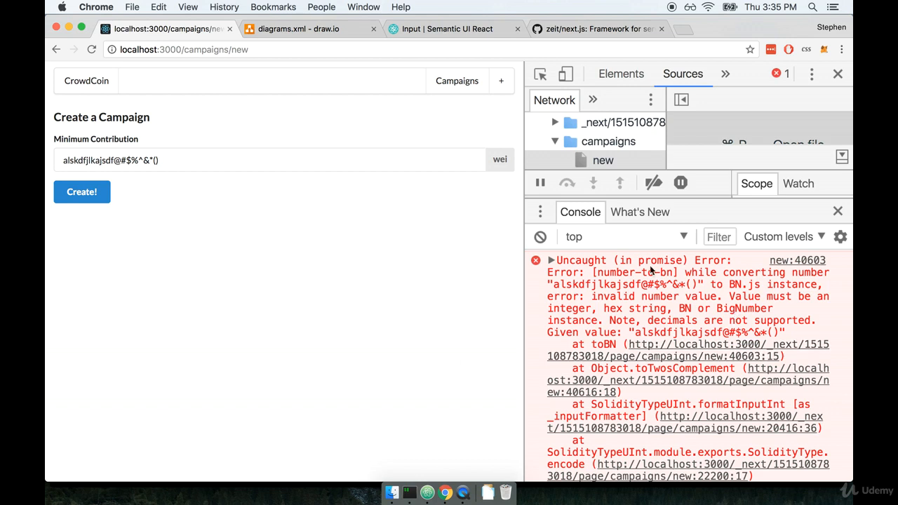
{"action": "mouse_move", "coordinate": [512, 419]}
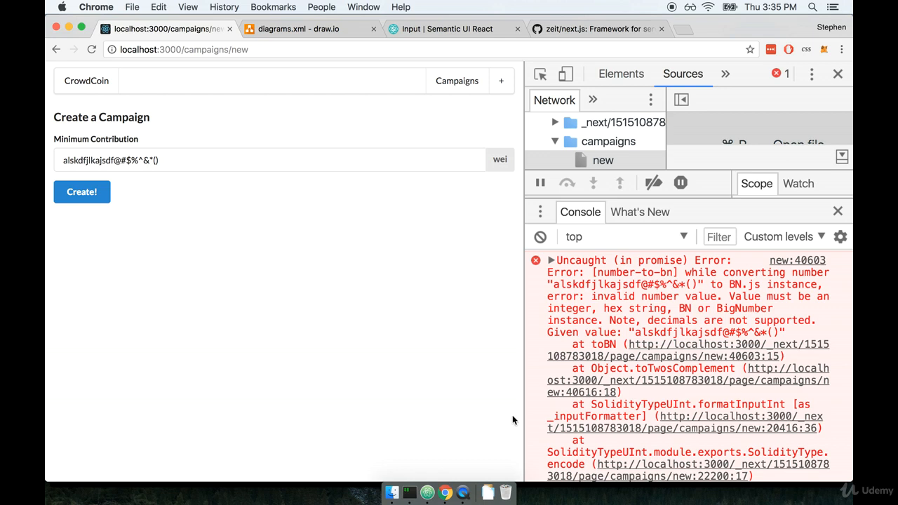
Re-enter the Minimum Contribution as 100.40000 and scroll to review the form
{"action": "left_click", "coordinate": [270, 160]}
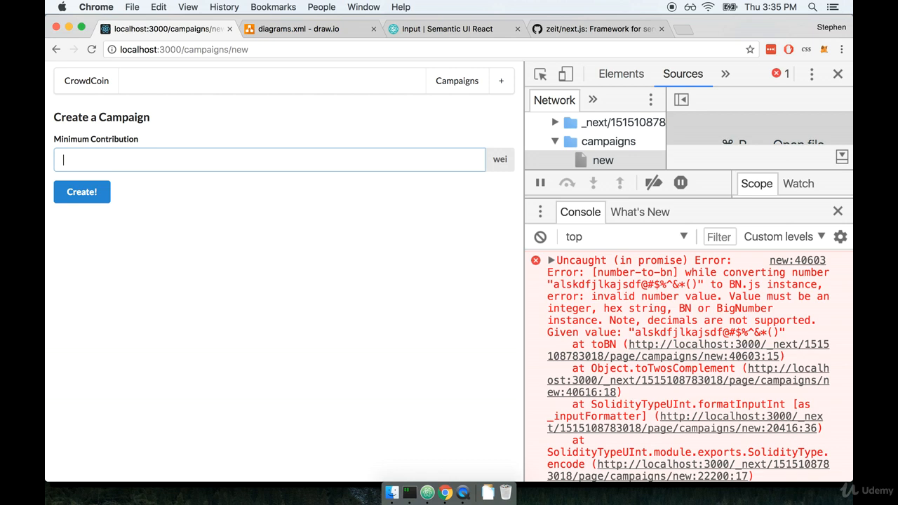
{"action": "type", "text": "100"}
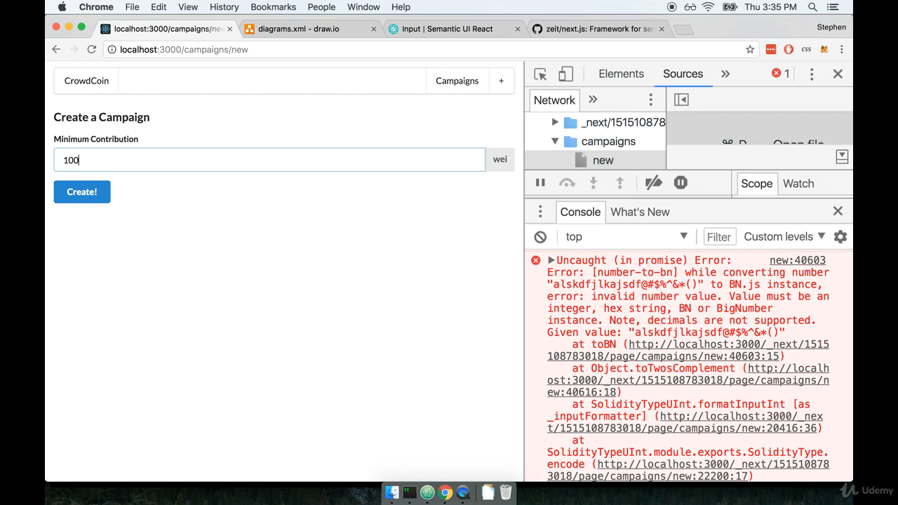
{"action": "type", "text": ".40000 wei"}
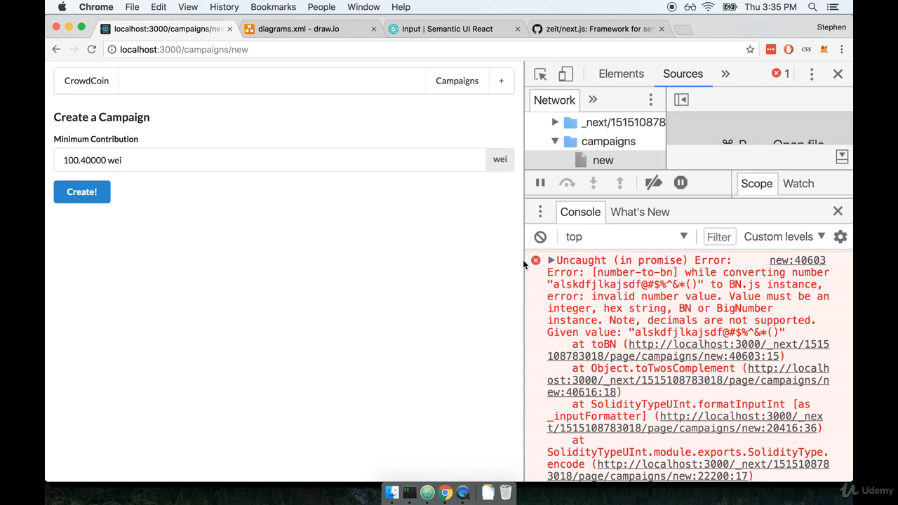
{"action": "scroll", "scroll_direction": "down", "scroll_amount": 3}
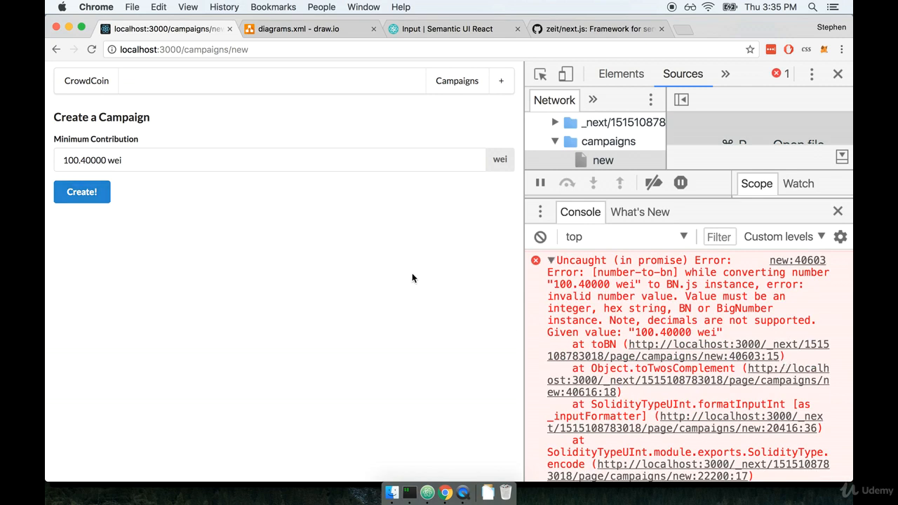
{"action": "mouse_move", "coordinate": [81, 256]}
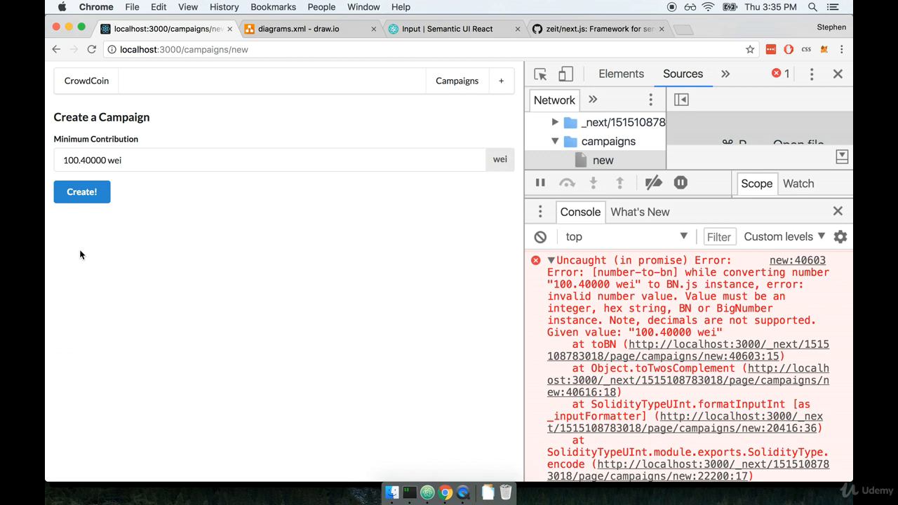
{"action": "mouse_move", "coordinate": [154, 300]}
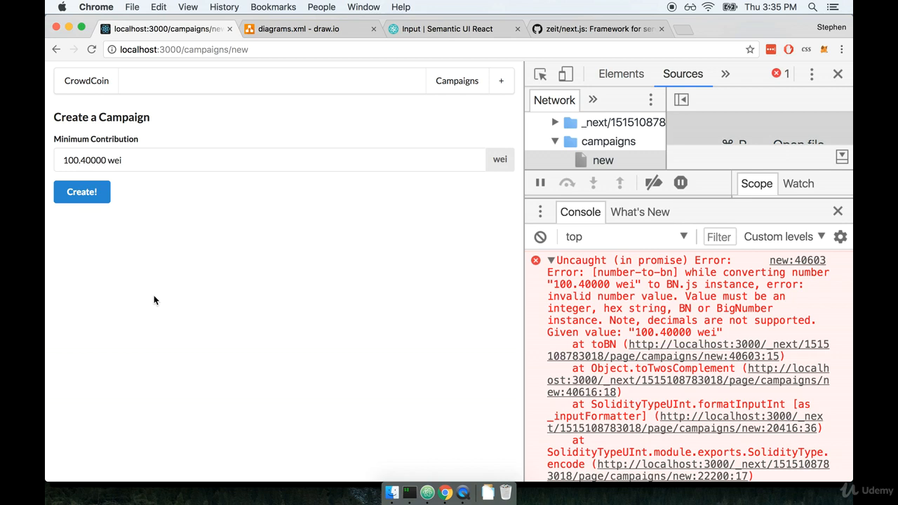
{"action": "mouse_move", "coordinate": [236, 288]}
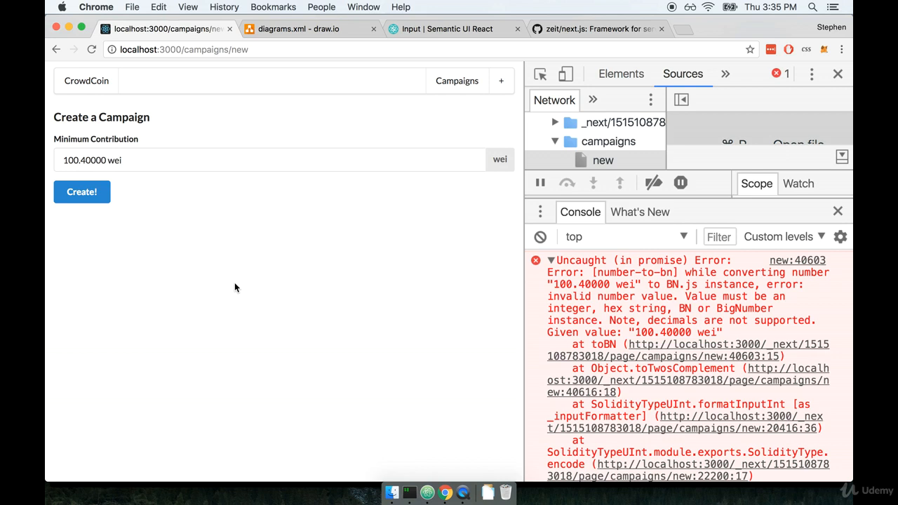
{"action": "mouse_move", "coordinate": [177, 180]}
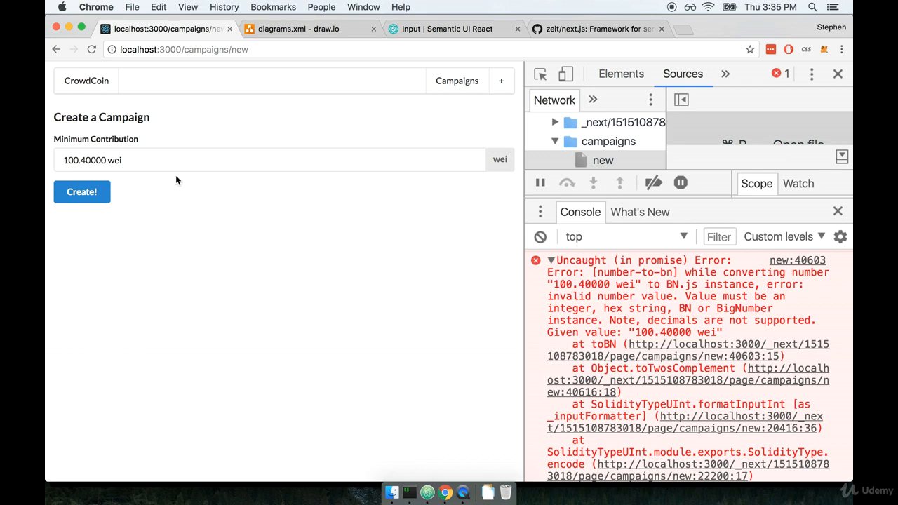
{"action": "mouse_move", "coordinate": [81, 190]}
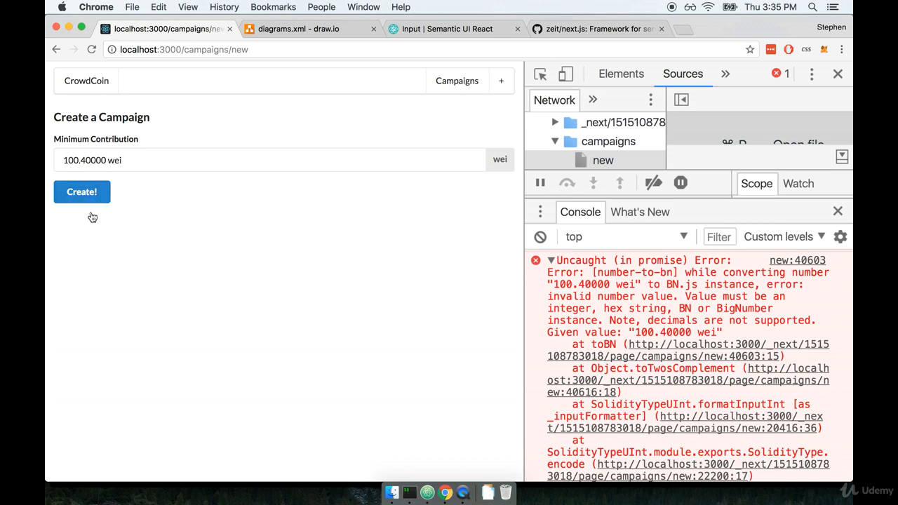
{"action": "mouse_move", "coordinate": [189, 360]}
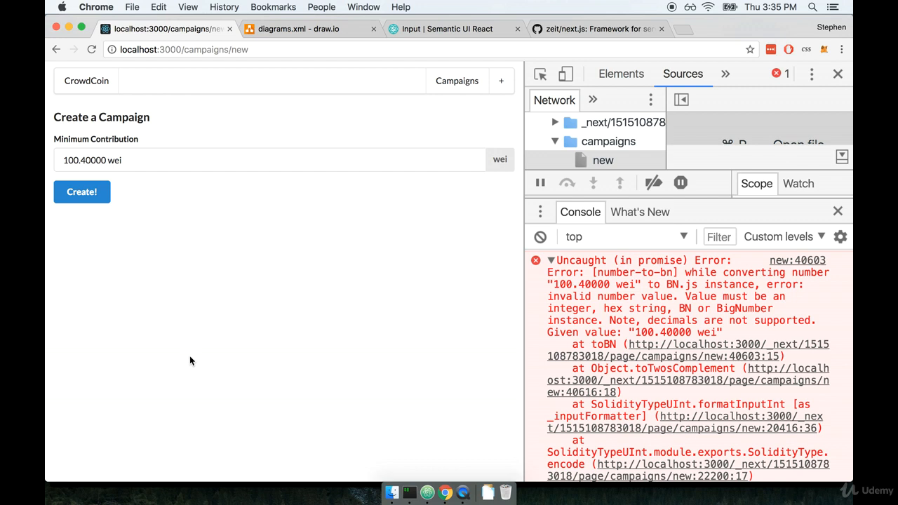
{"action": "mouse_move", "coordinate": [305, 311]}
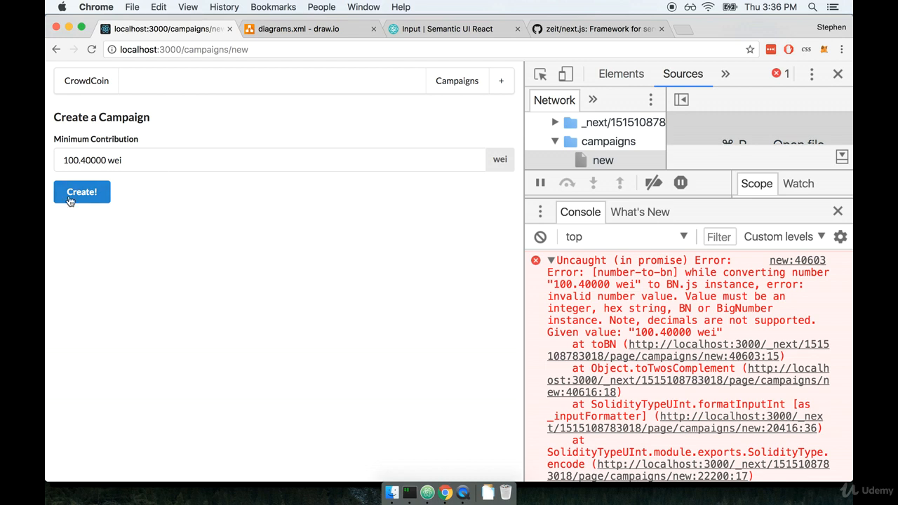
{"action": "mouse_move", "coordinate": [424, 334]}
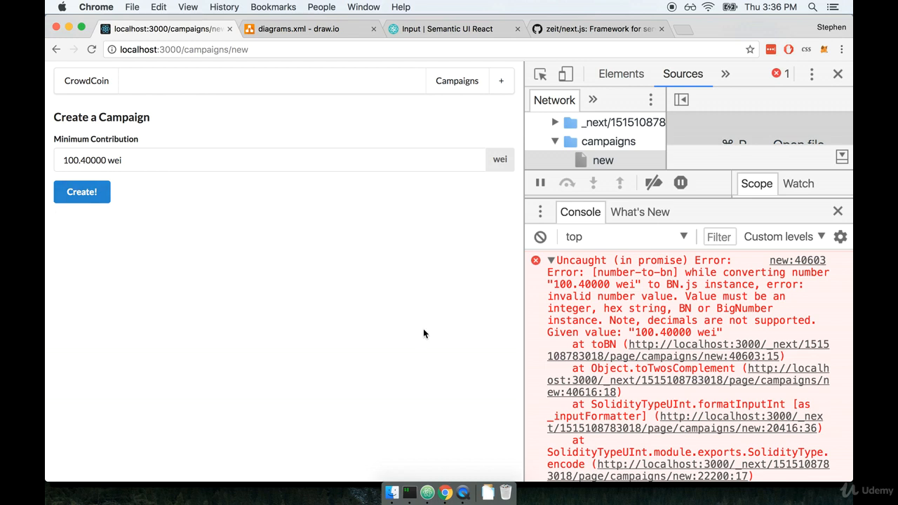